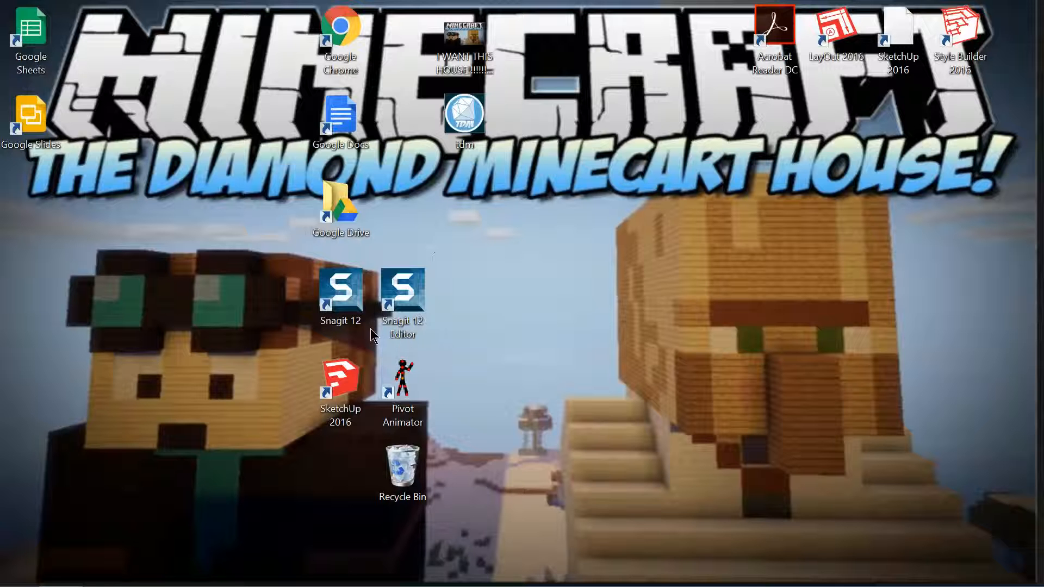
mouse_move(402, 383)
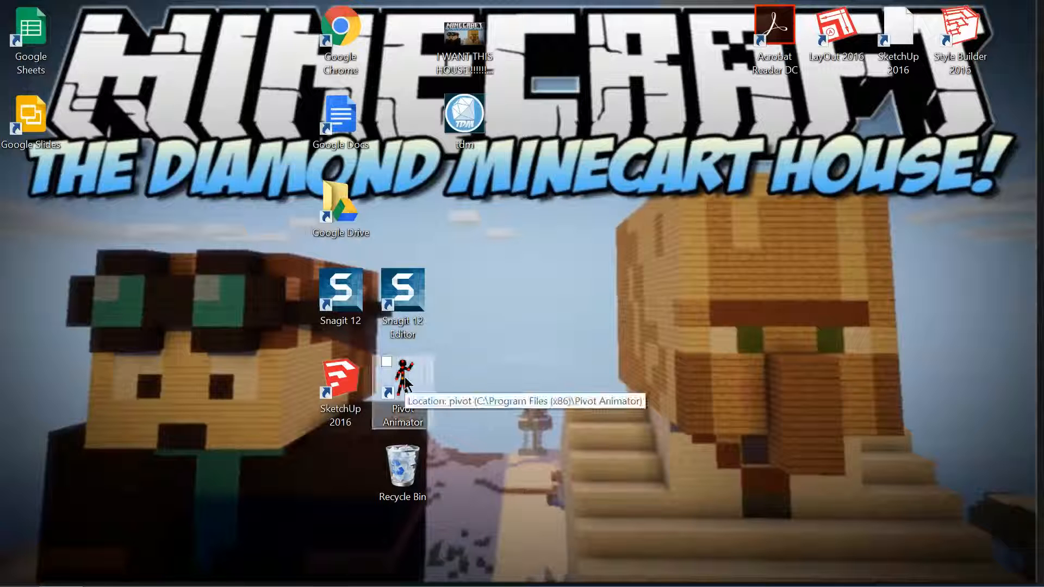
mouse_move(437, 219)
type("s")
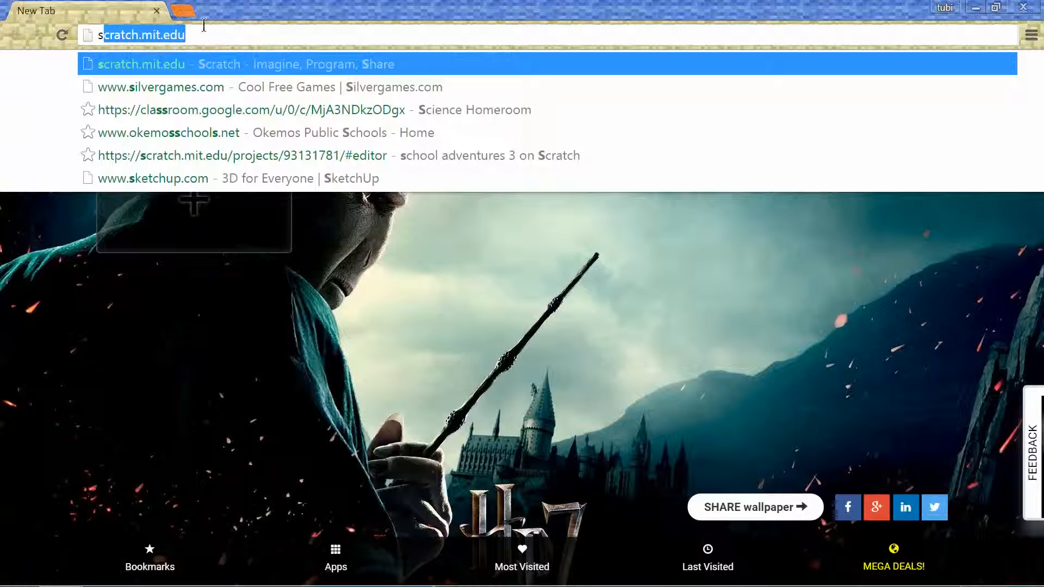
Visit scratch.mit.edu, start Create, dismiss the Join Scratch sign-up form, and close Chrome
key("enter")
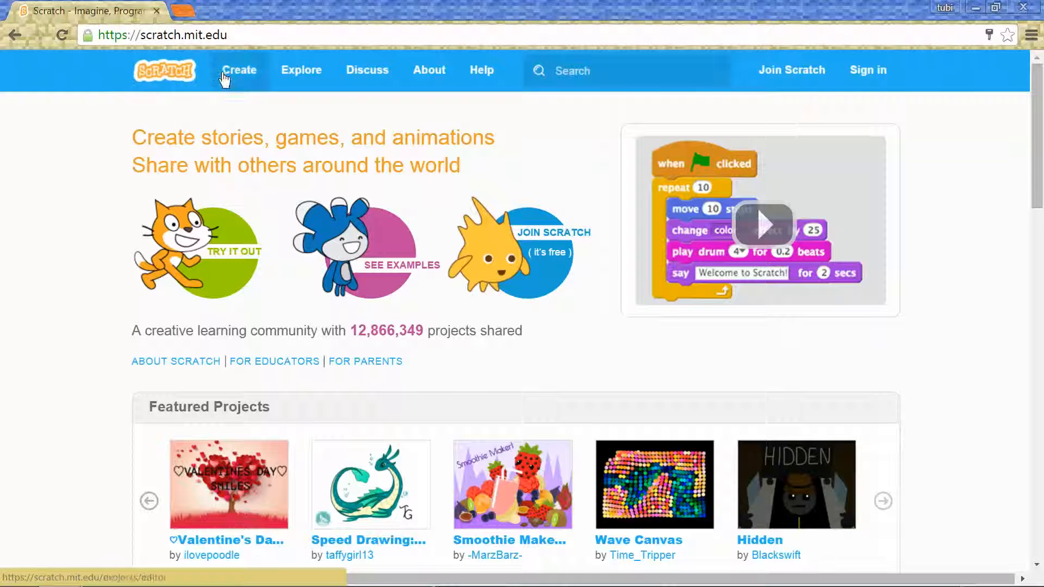
left_click(761, 224)
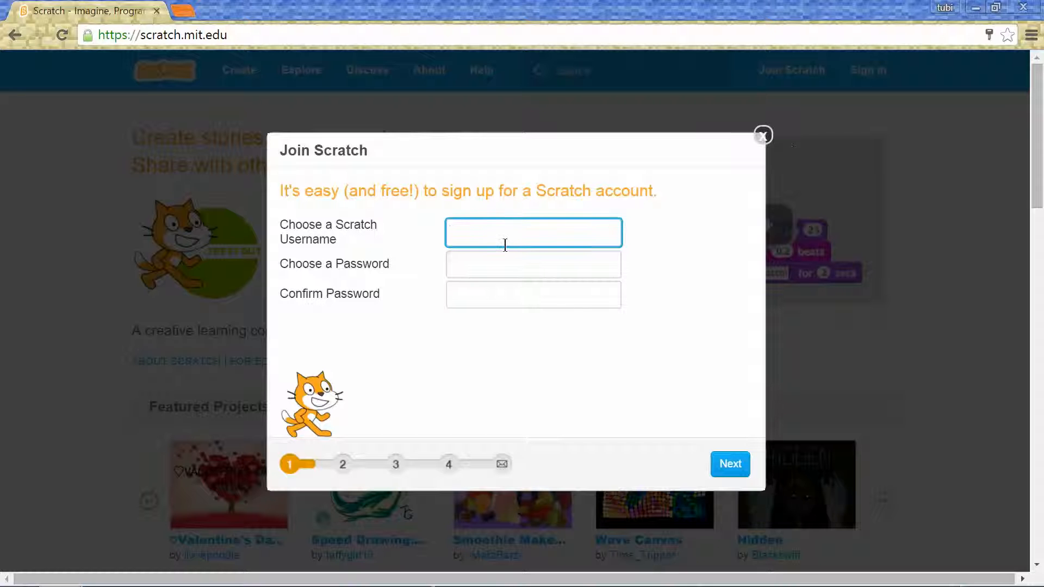
left_click(532, 263)
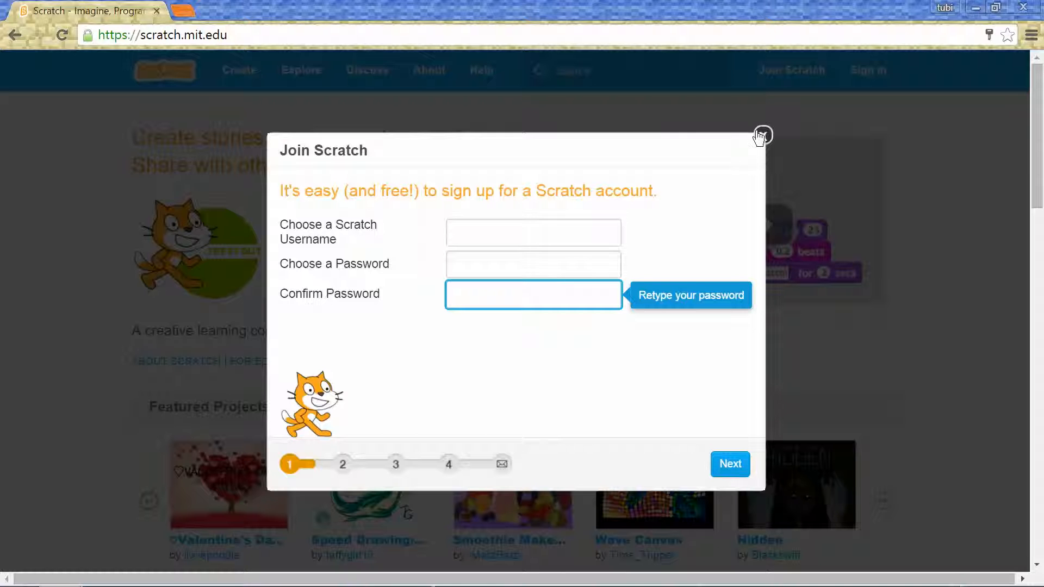
left_click(761, 136)
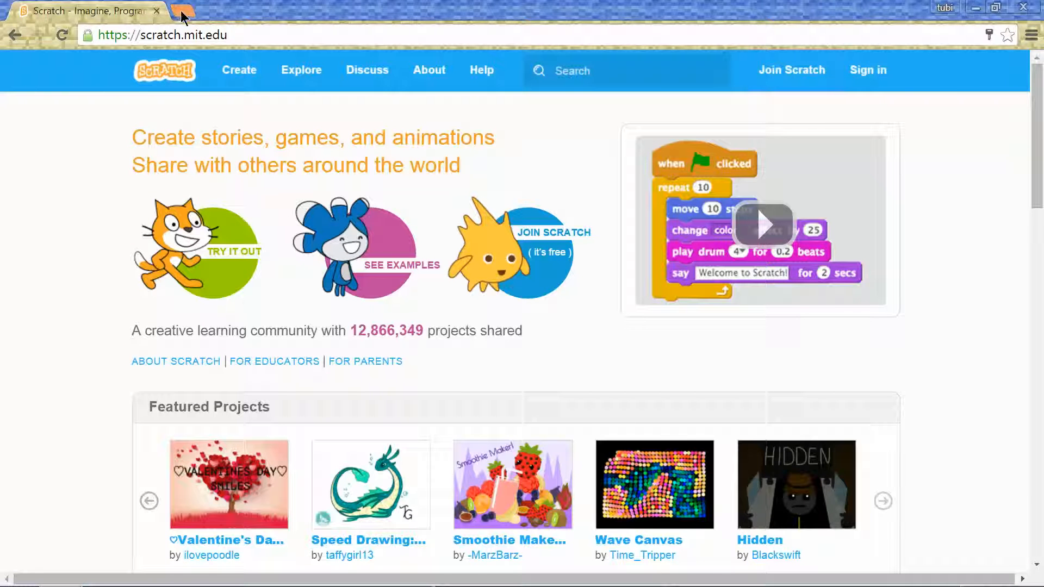
left_click(868, 69)
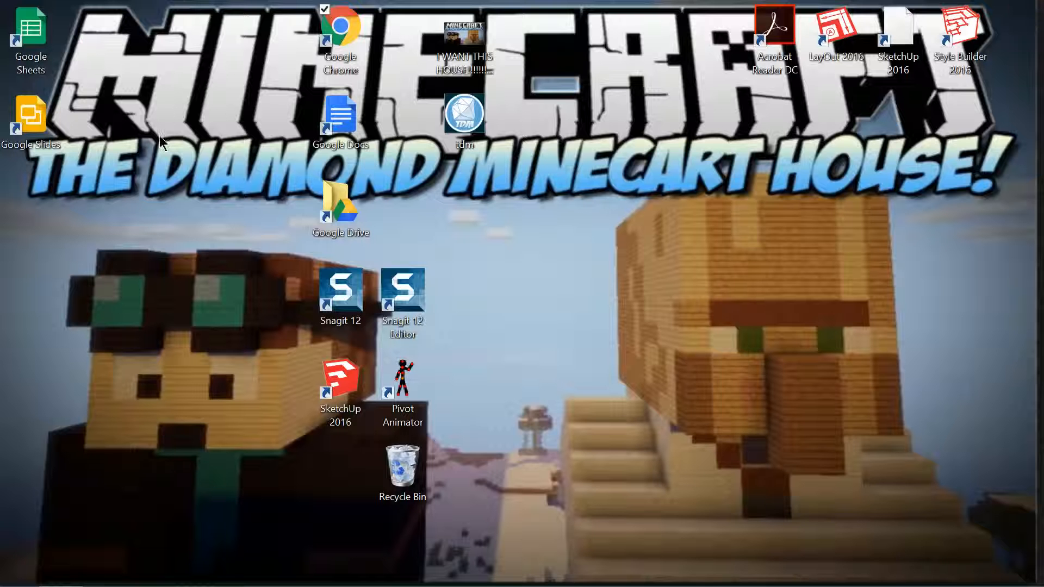
Launch Pivot Animator from its desktop shortcut, getting a blank animation with one stick figure
double_click(403, 379)
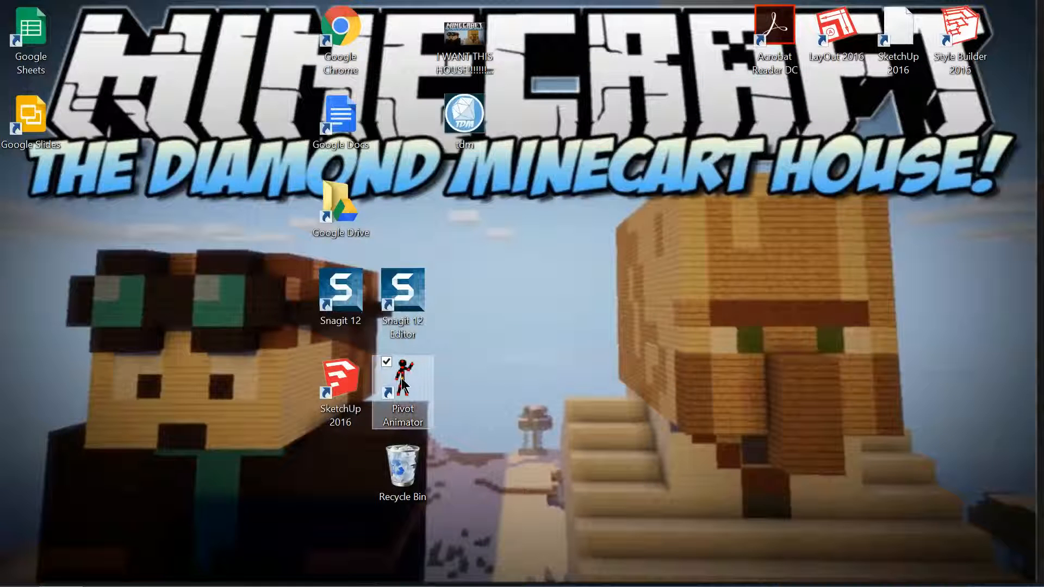
double_click(402, 393)
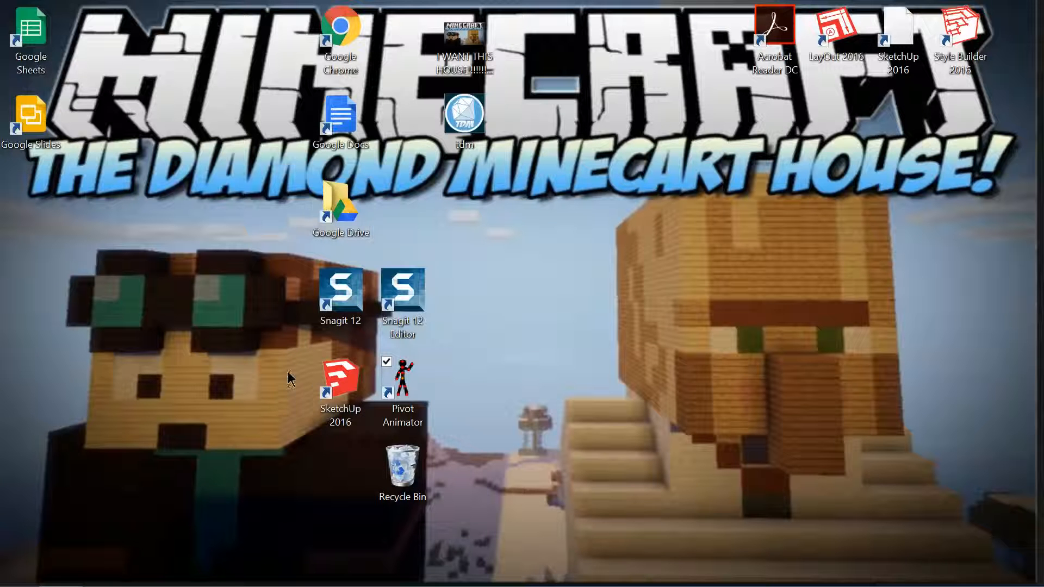
mouse_move(260, 373)
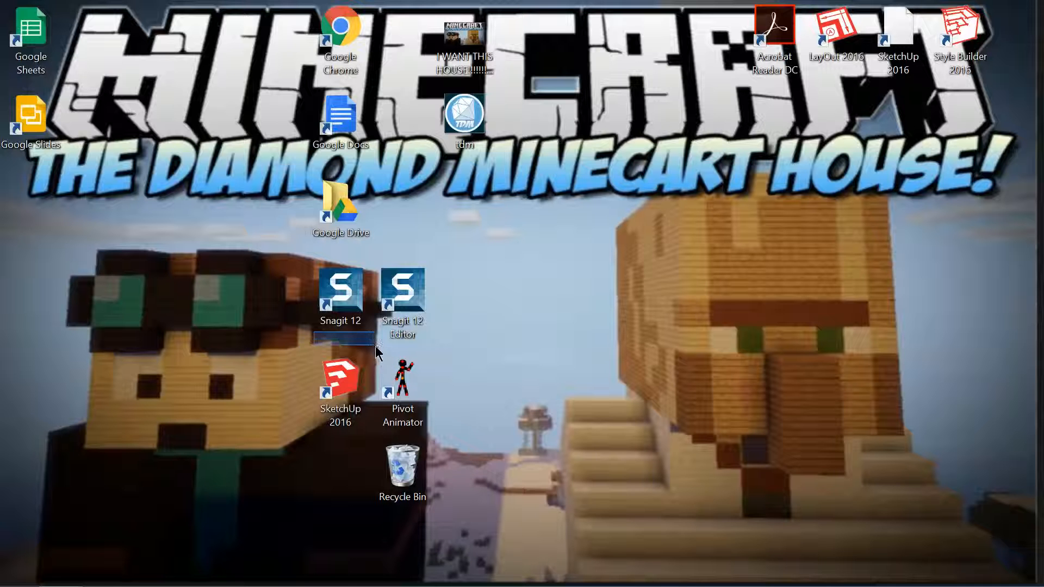
left_click(341, 382)
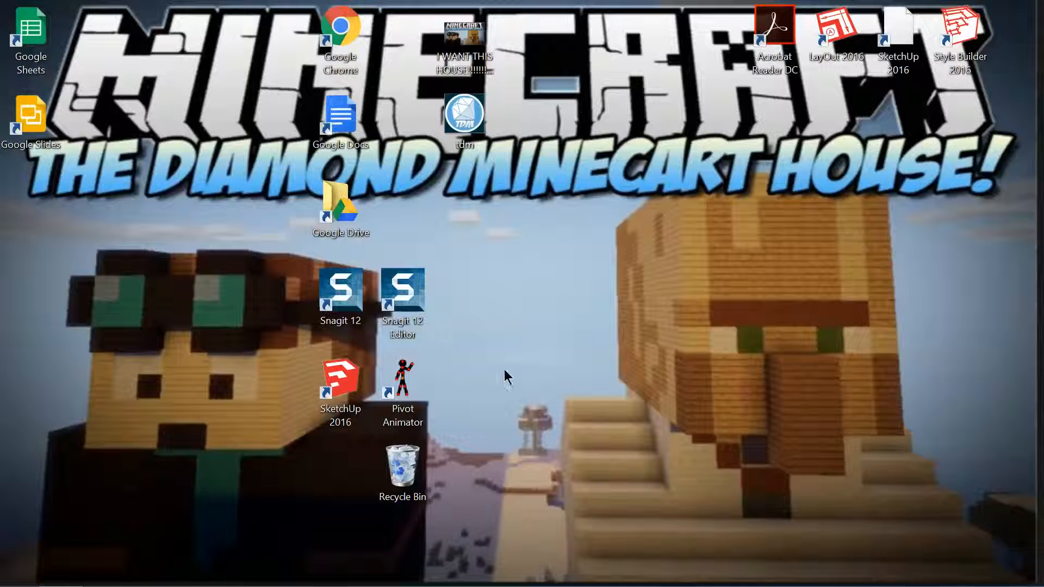
mouse_move(301, 384)
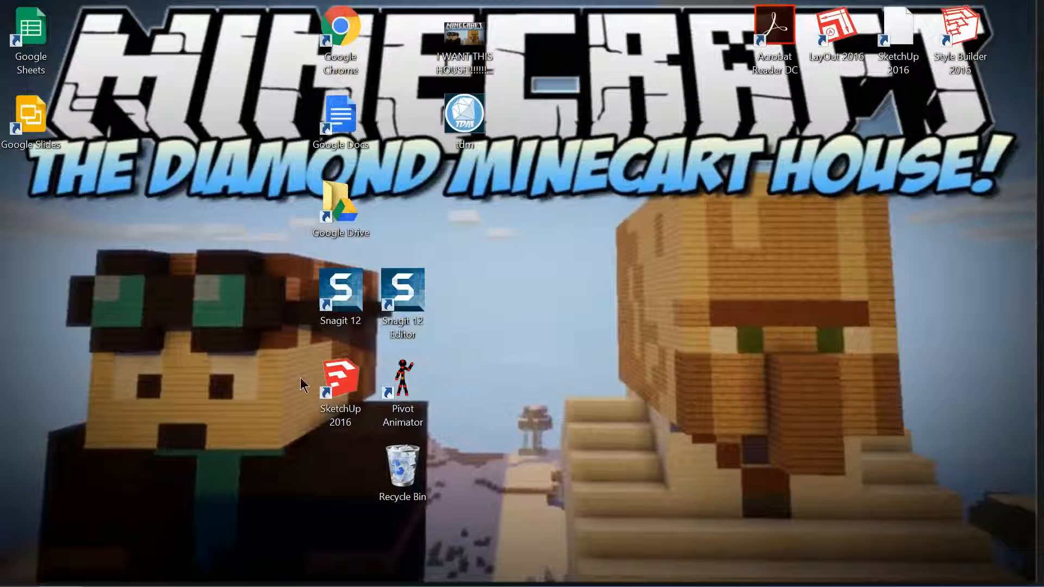
double_click(402, 386)
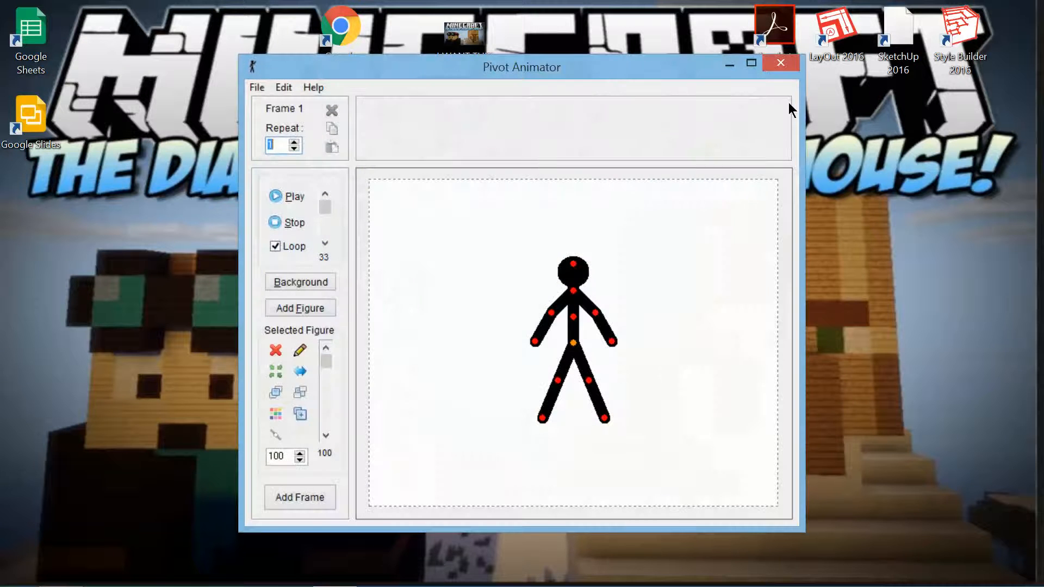
Maximize Pivot Animator and bring up the Open Animation file browser
left_click(750, 63)
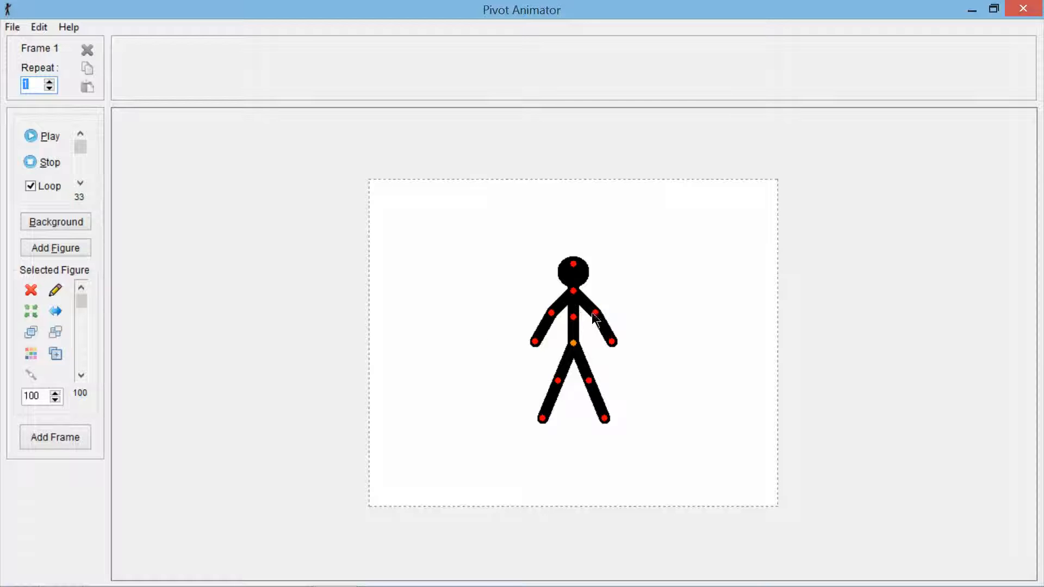
left_click(11, 26)
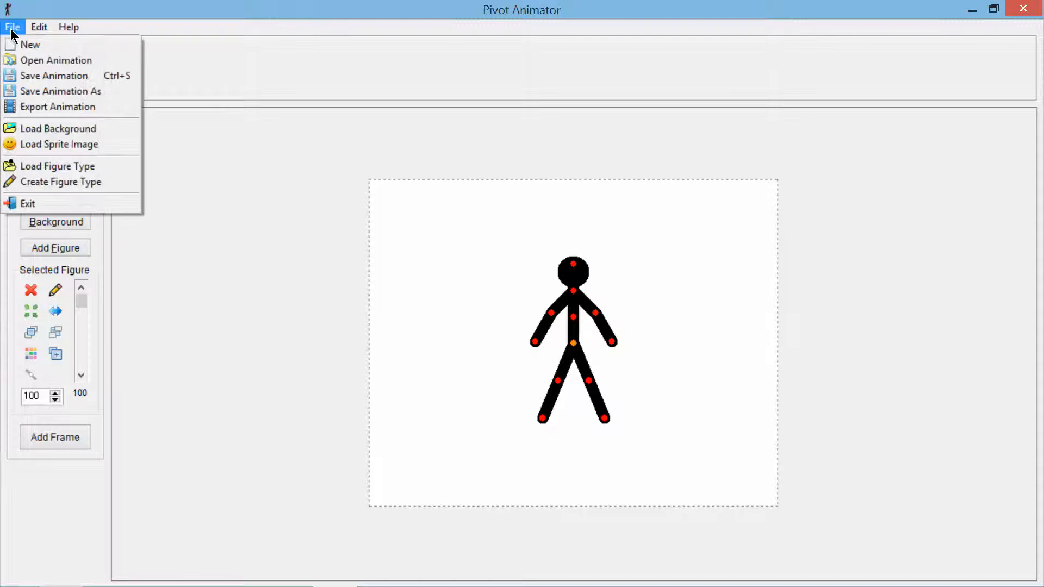
mouse_move(56, 60)
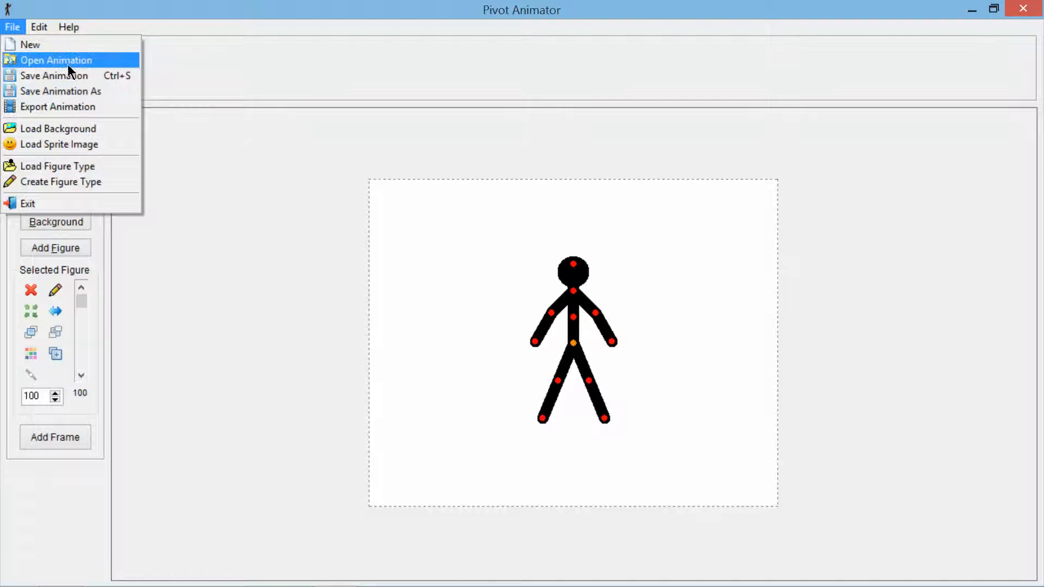
left_click(57, 60)
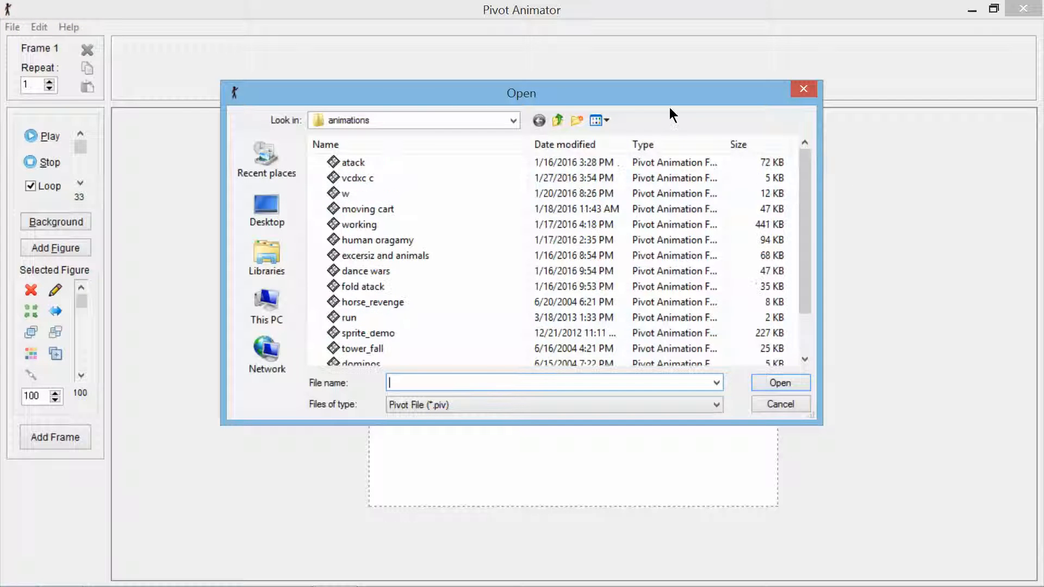
Load the saved 'excersiz and animals' animation with its animal figure and frame strip
left_click(357, 178)
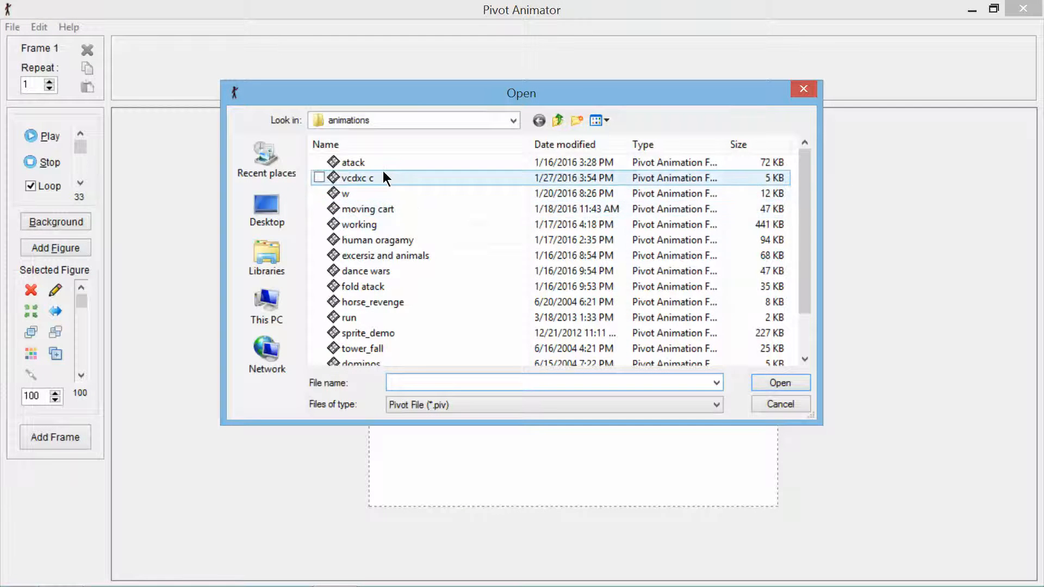
left_click(388, 255)
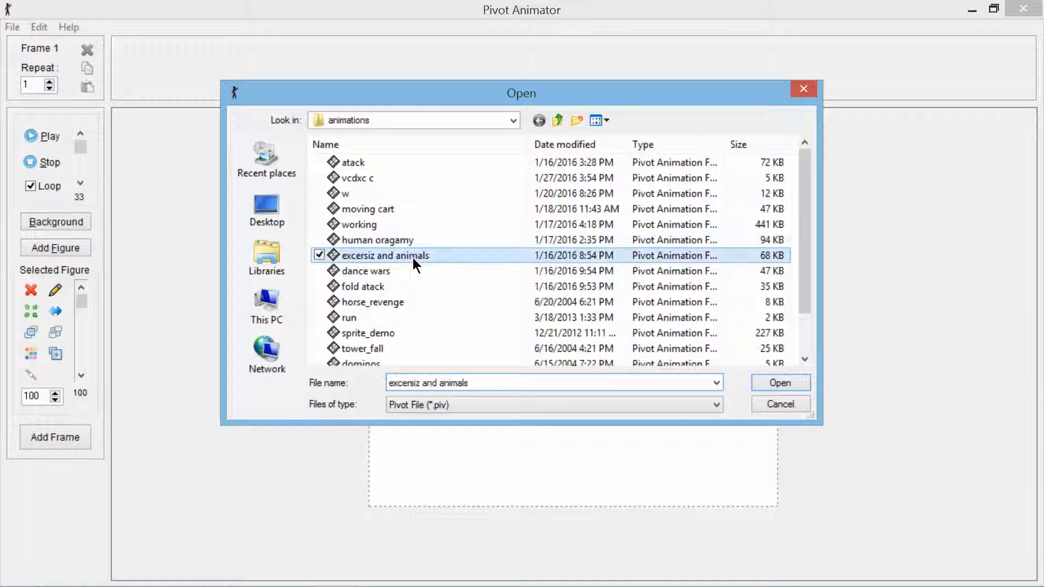
left_click(779, 383)
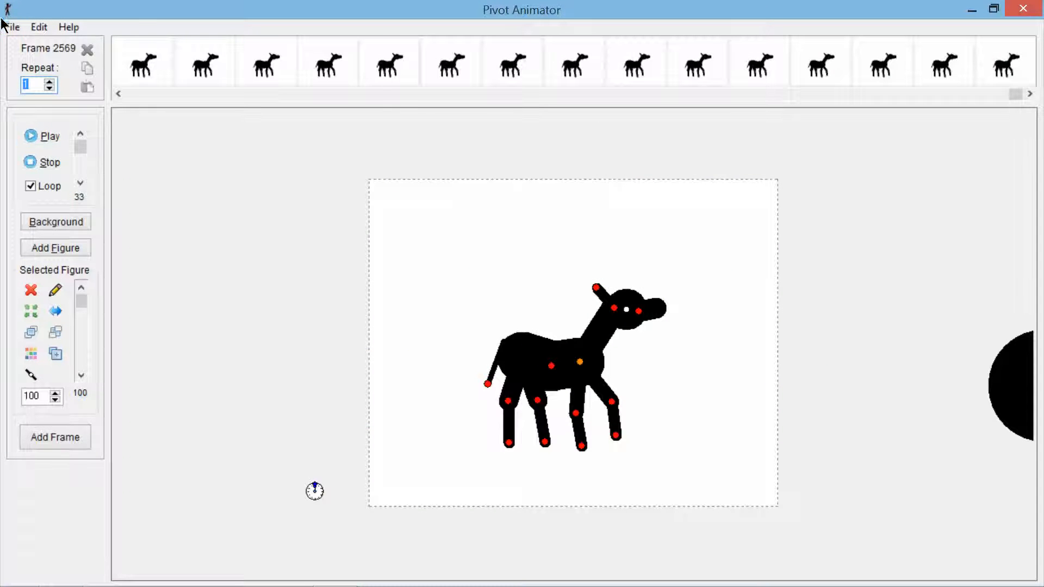
Play the animation repeatedly through its ladder and elephant scenes
left_click(12, 26)
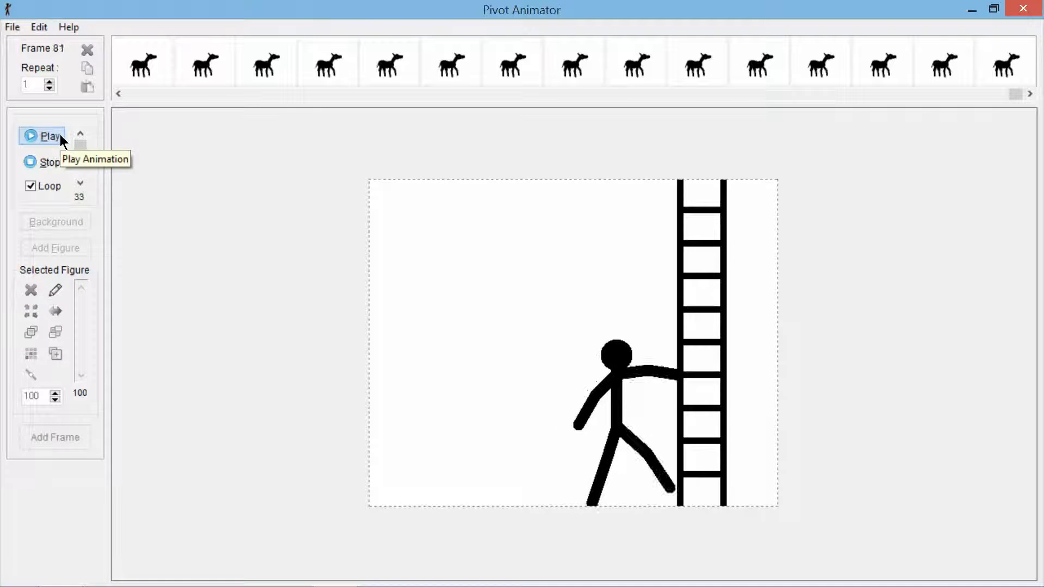
left_click(49, 136)
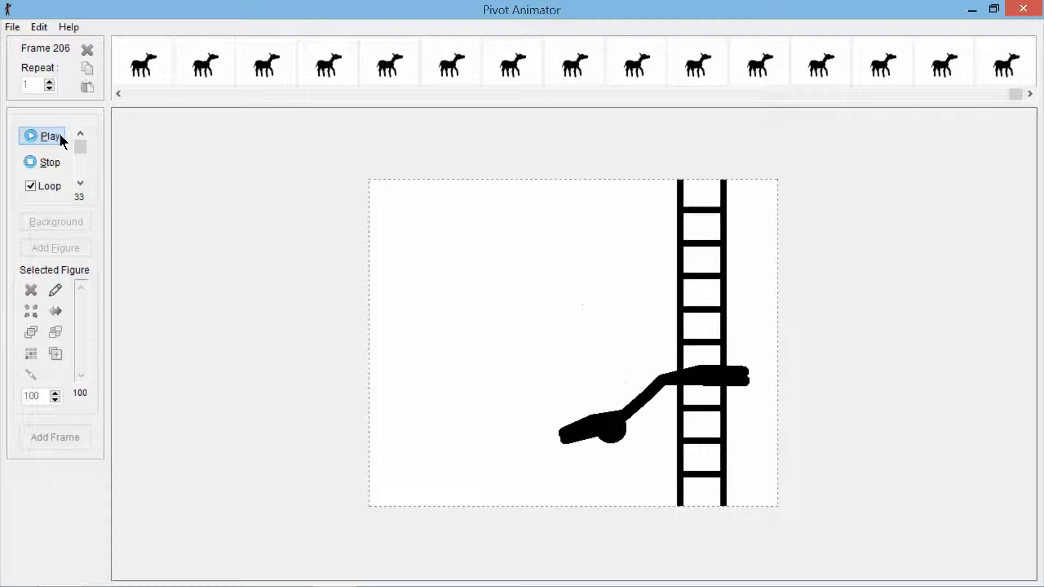
left_click(43, 136)
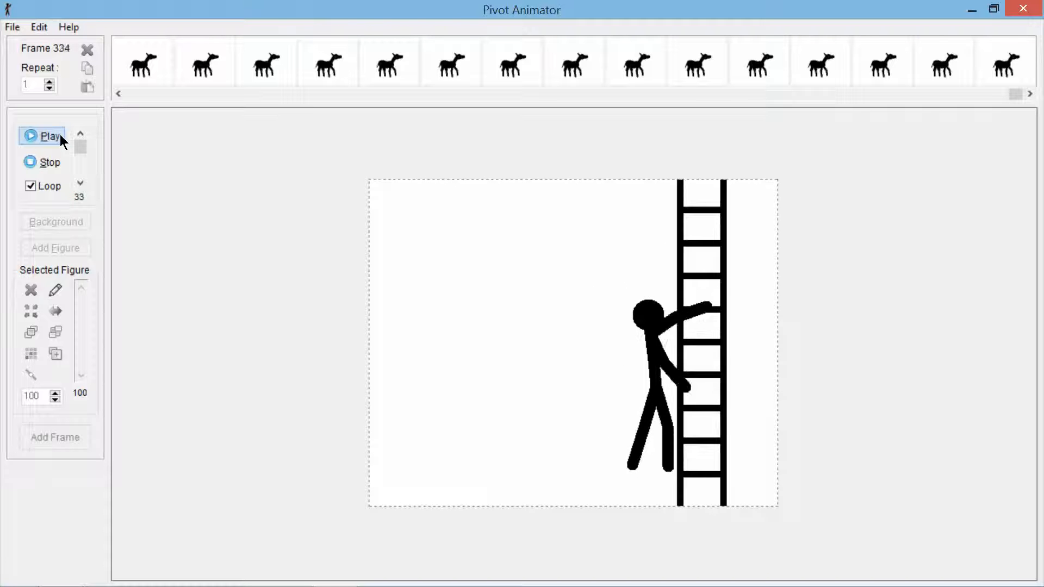
left_click(42, 136)
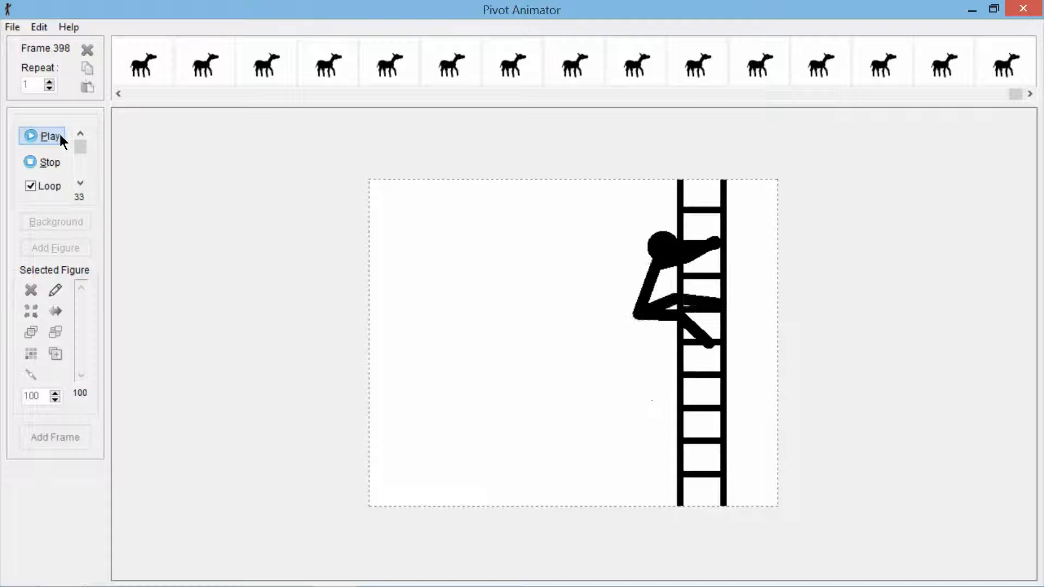
left_click(48, 136)
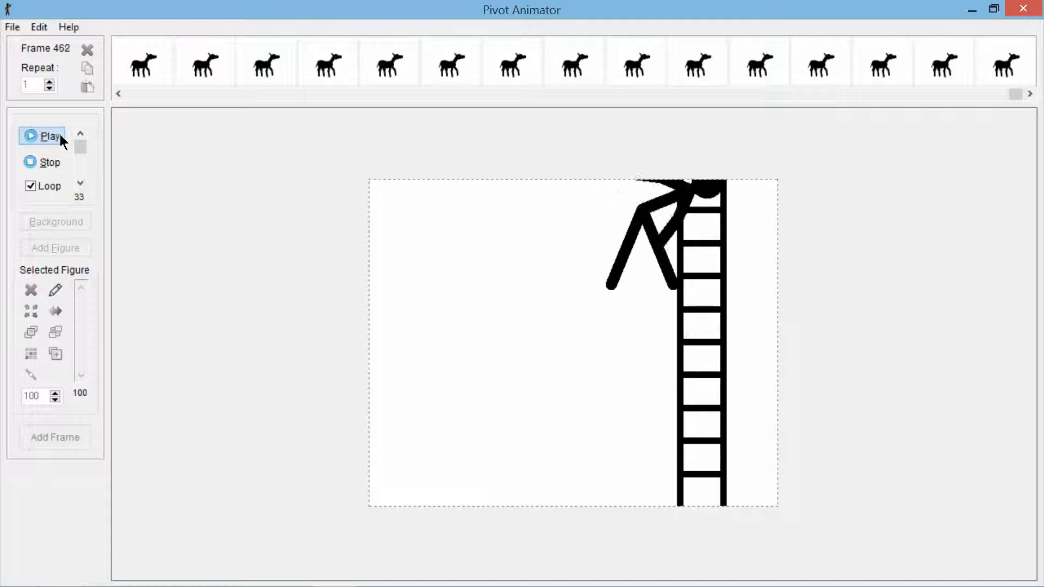
left_click(48, 136)
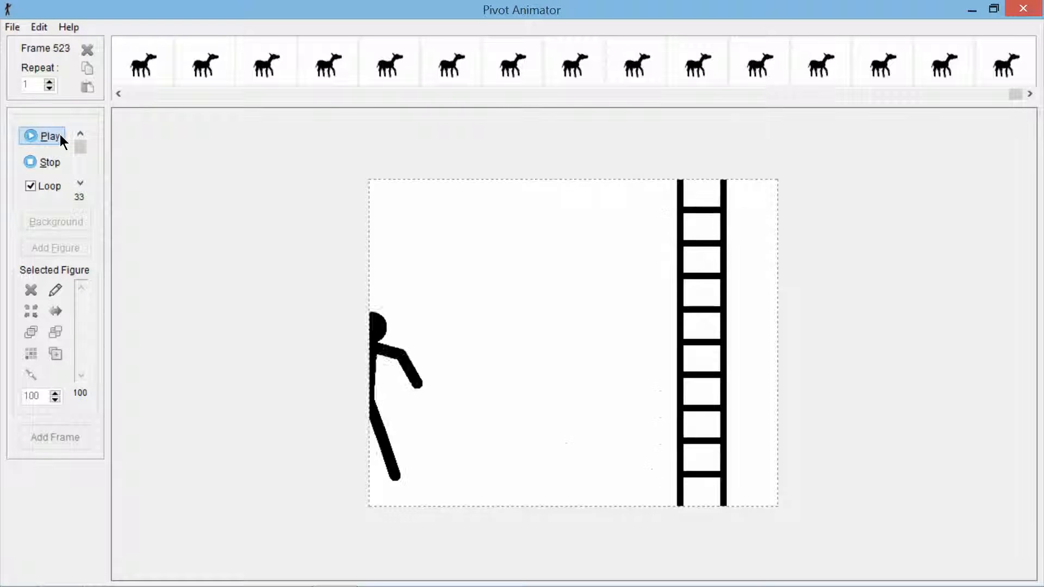
left_click(47, 136)
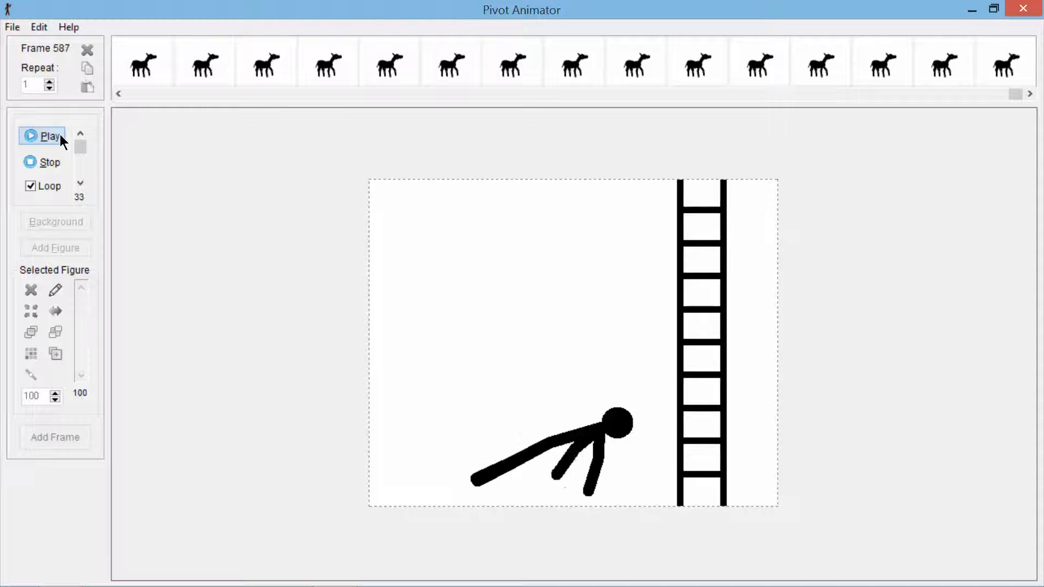
left_click(43, 136)
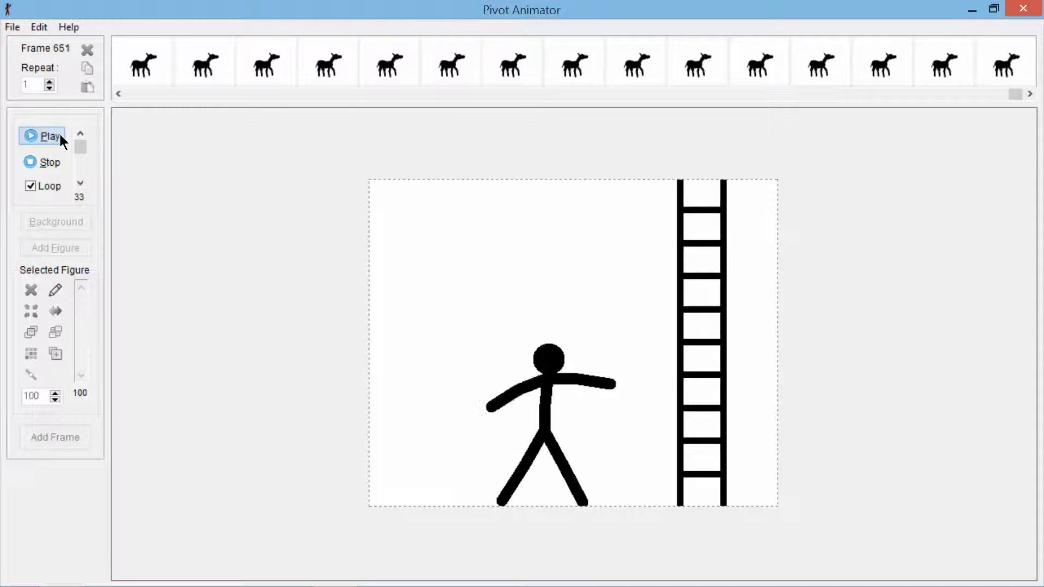
left_click(48, 136)
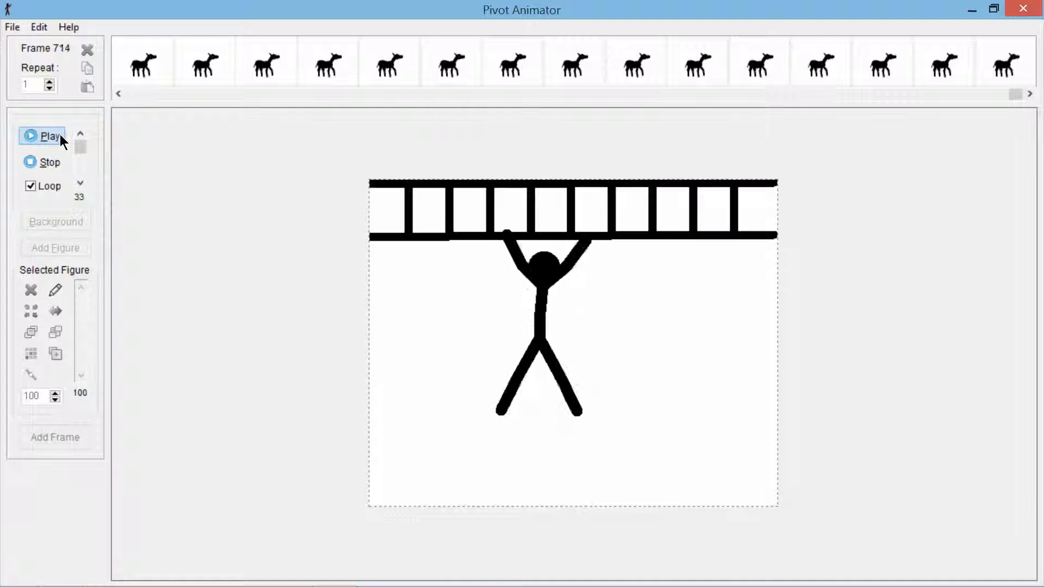
left_click(47, 136)
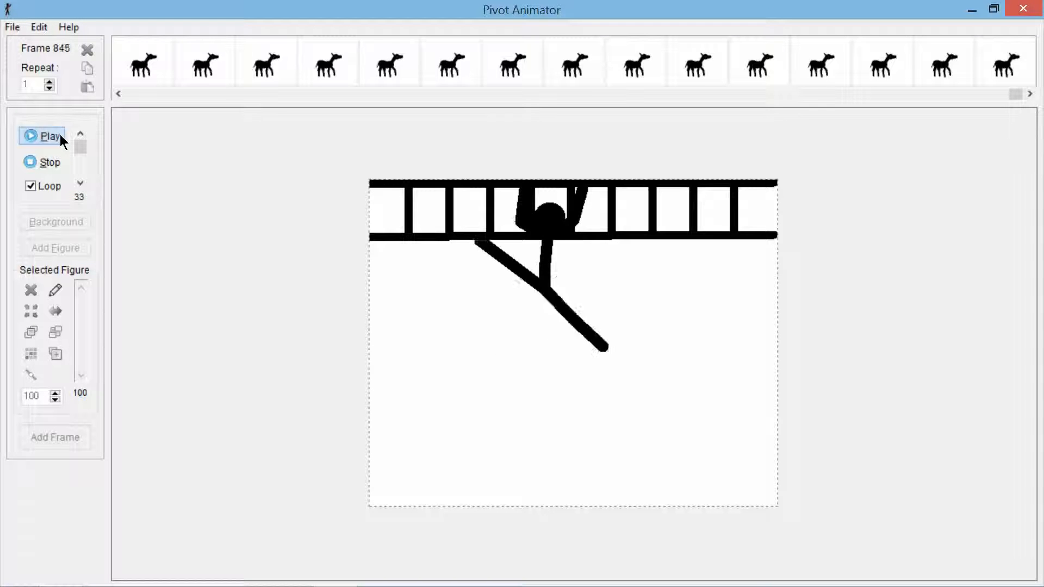
left_click(49, 136)
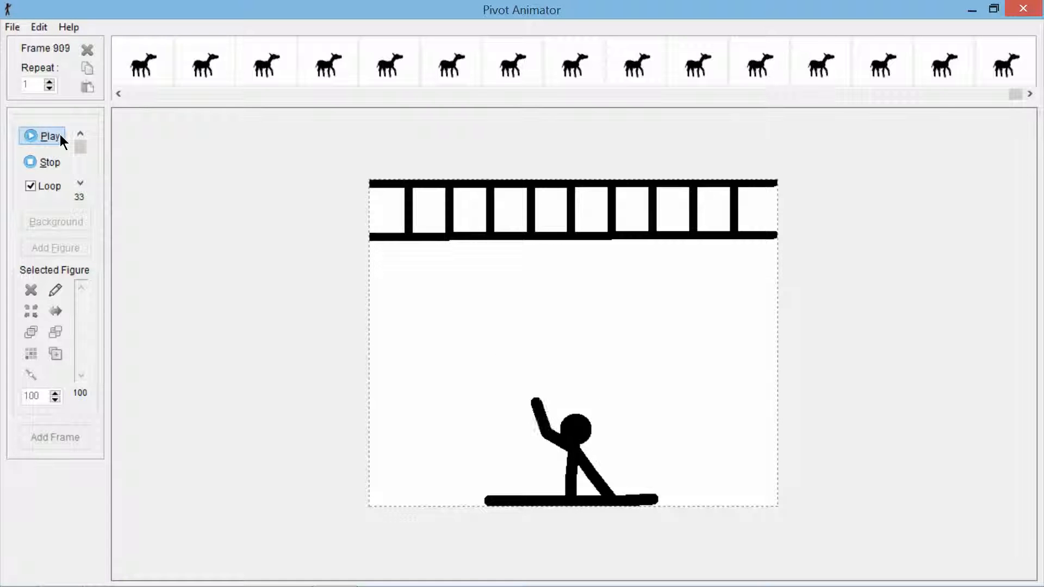
left_click(47, 136)
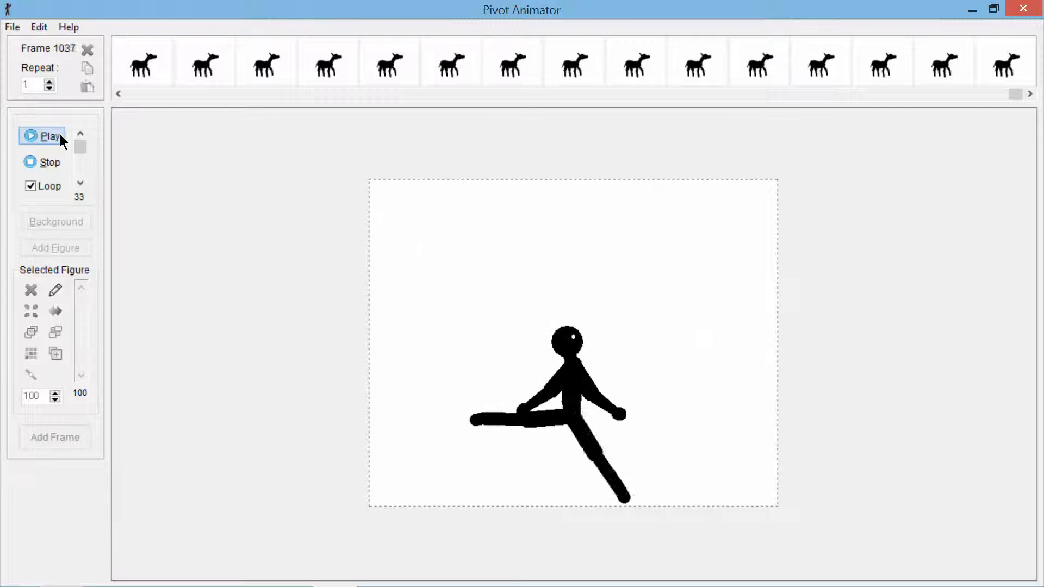
left_click(49, 136)
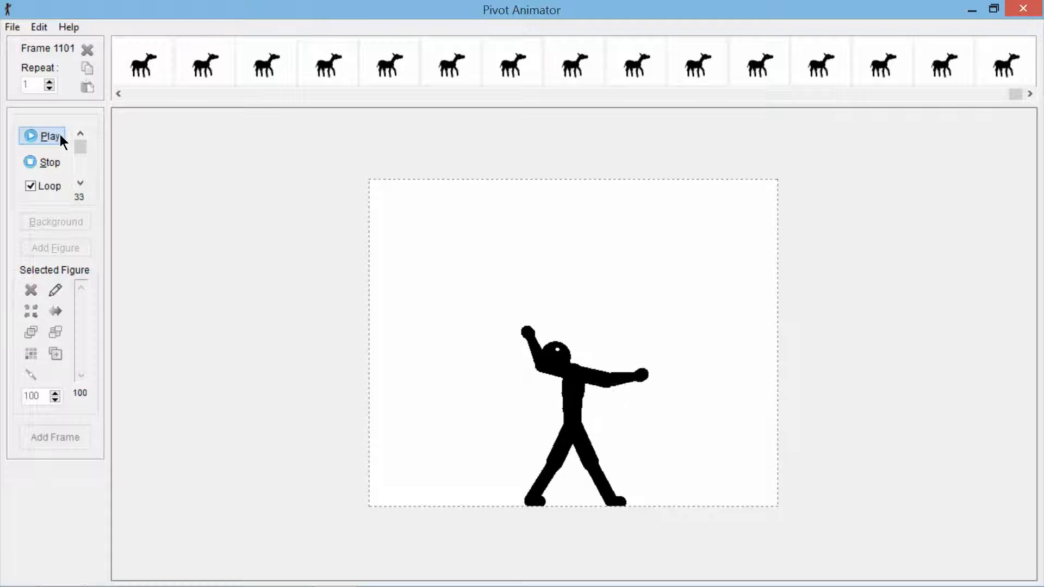
left_click(49, 136)
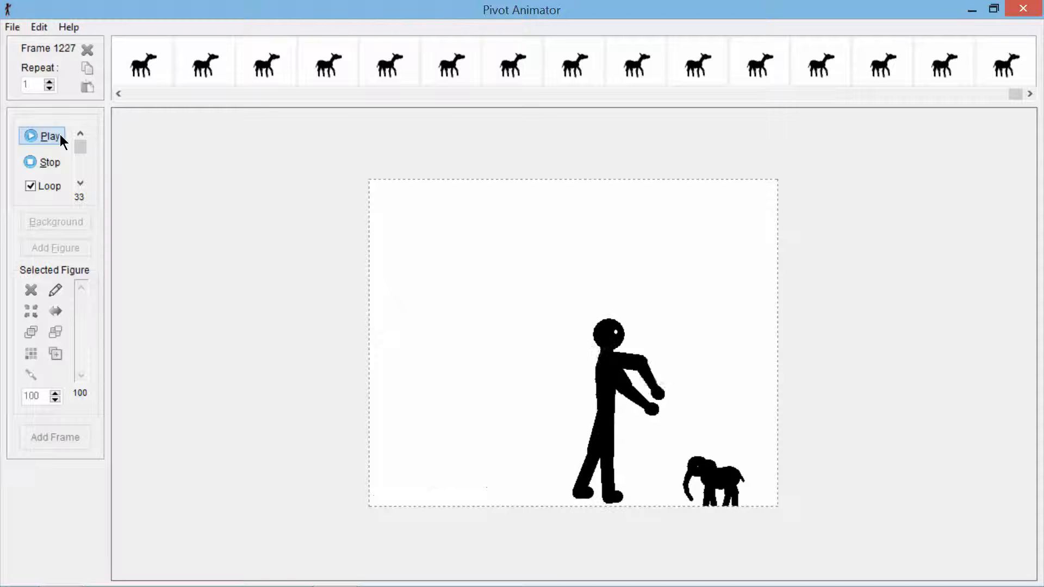
left_click(48, 136)
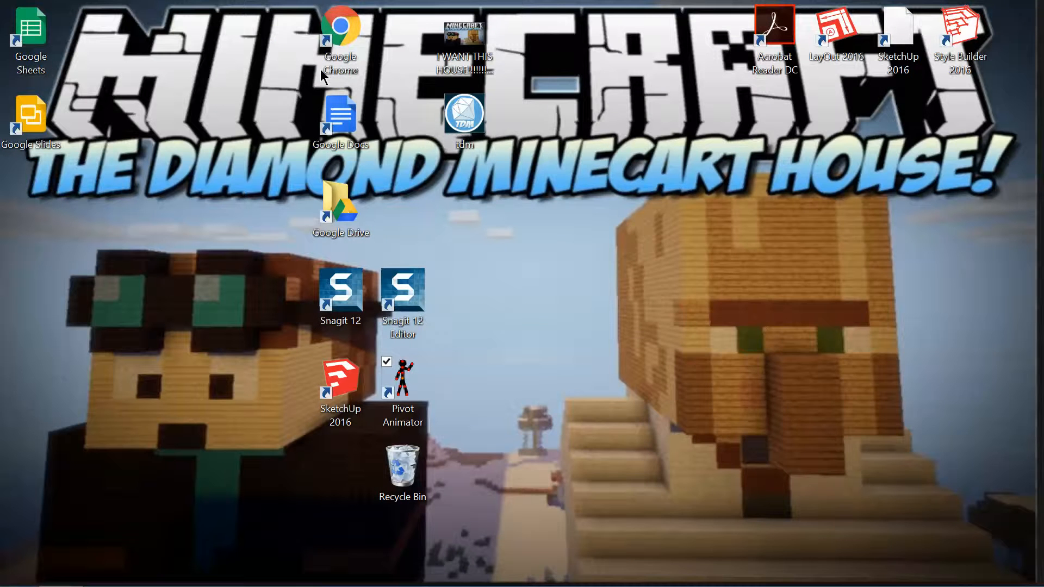
Launch Google Chrome from the desktop and maximize its window
double_click(340, 32)
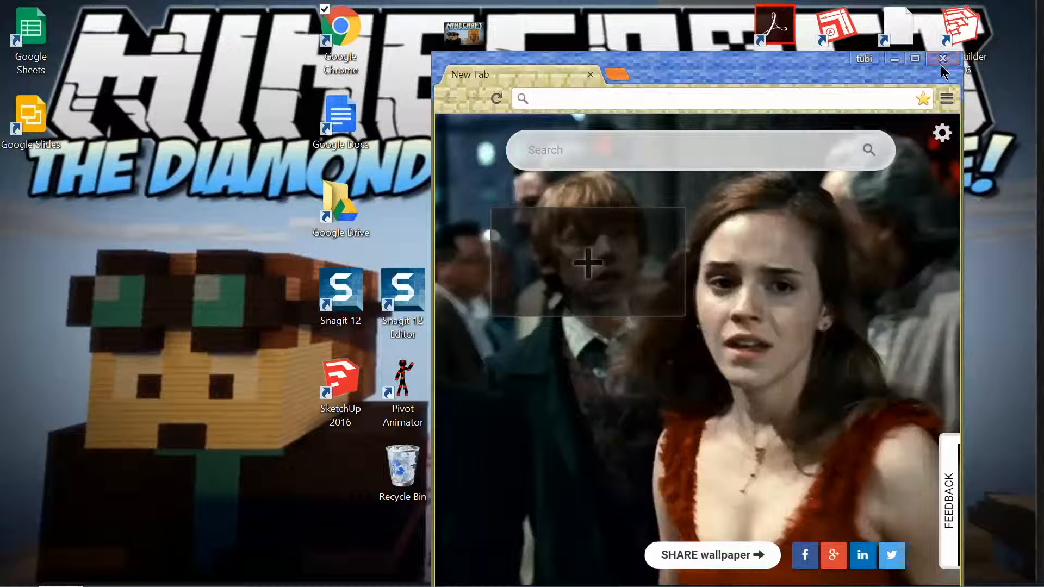
left_click(942, 58)
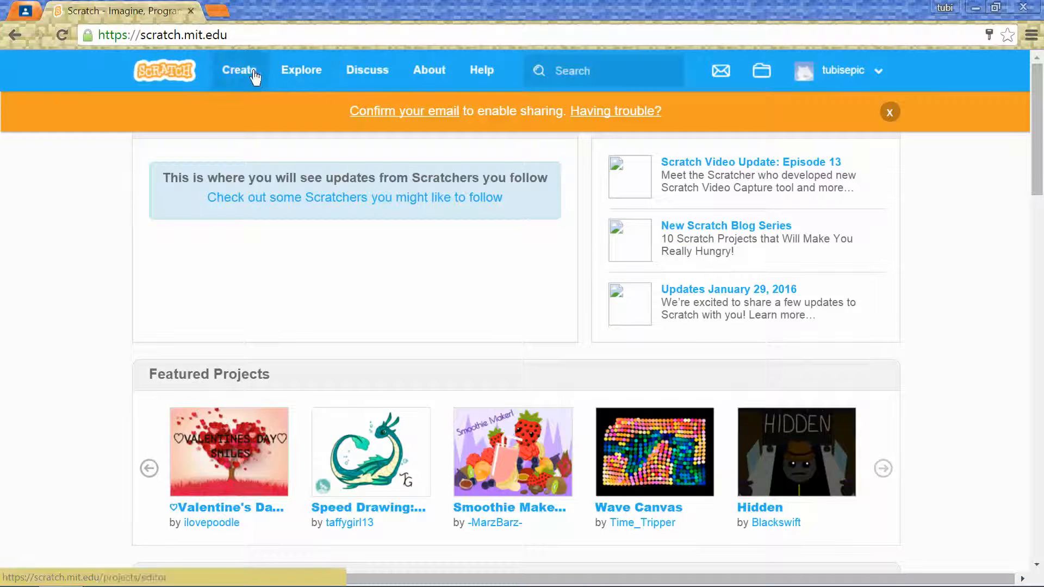
Start a new Scratch project, then go to the My Stuff list of 25 projects
left_click(238, 70)
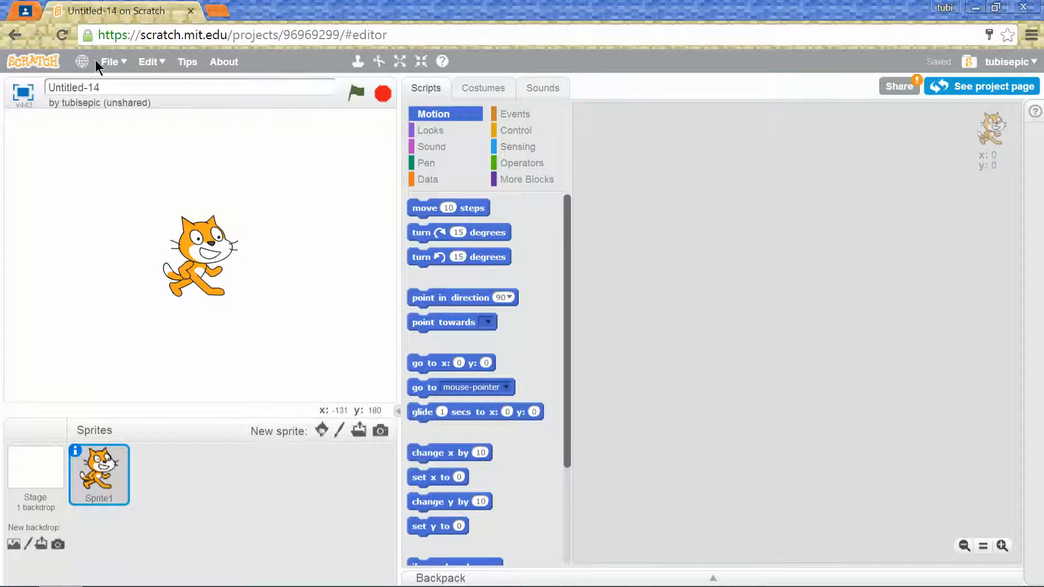
left_click(109, 61)
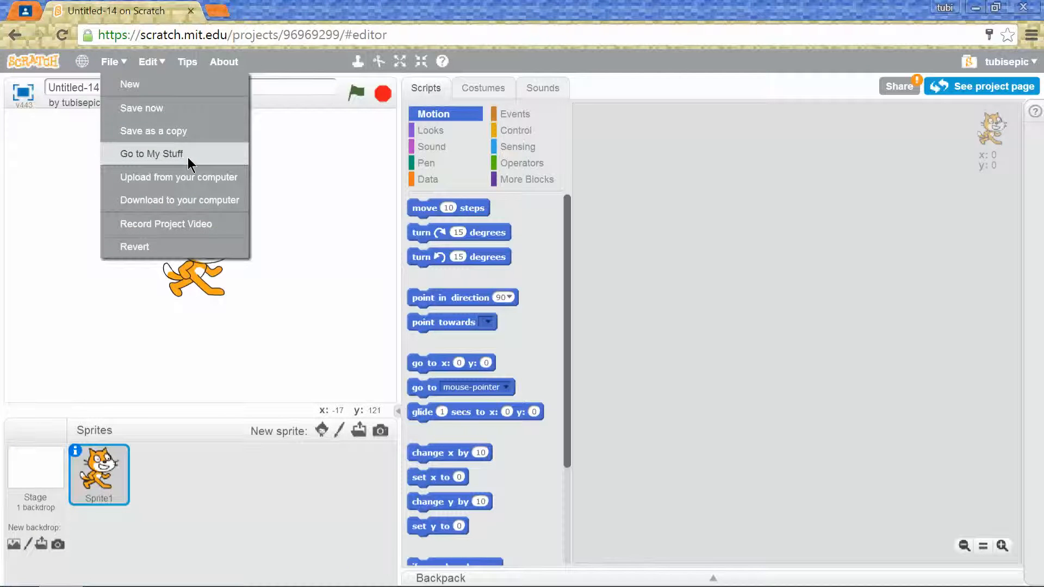
left_click(152, 153)
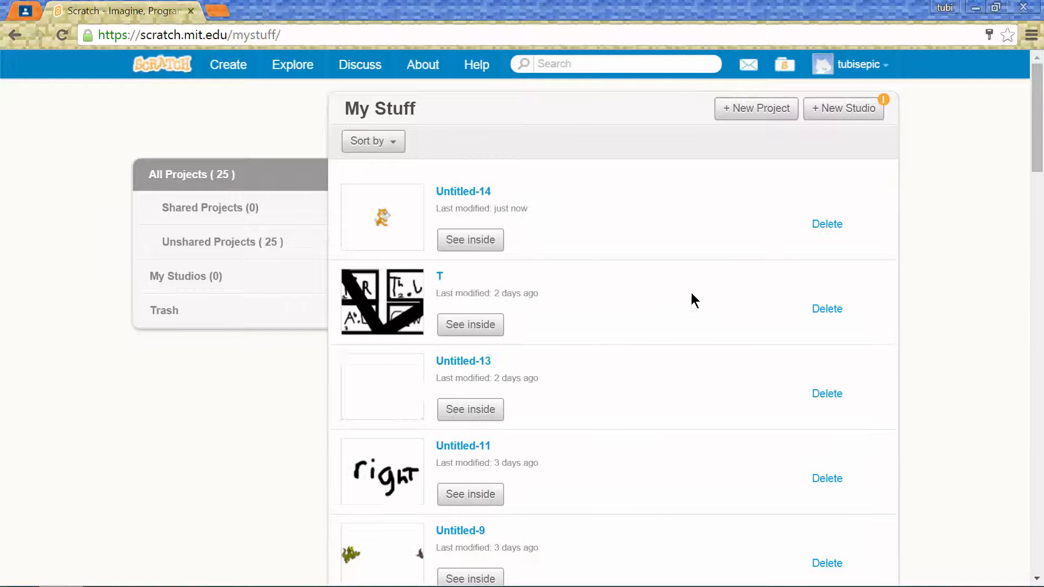
Find the old 'sharif' project in My Stuff and open it inside the editor
scroll("down", 3)
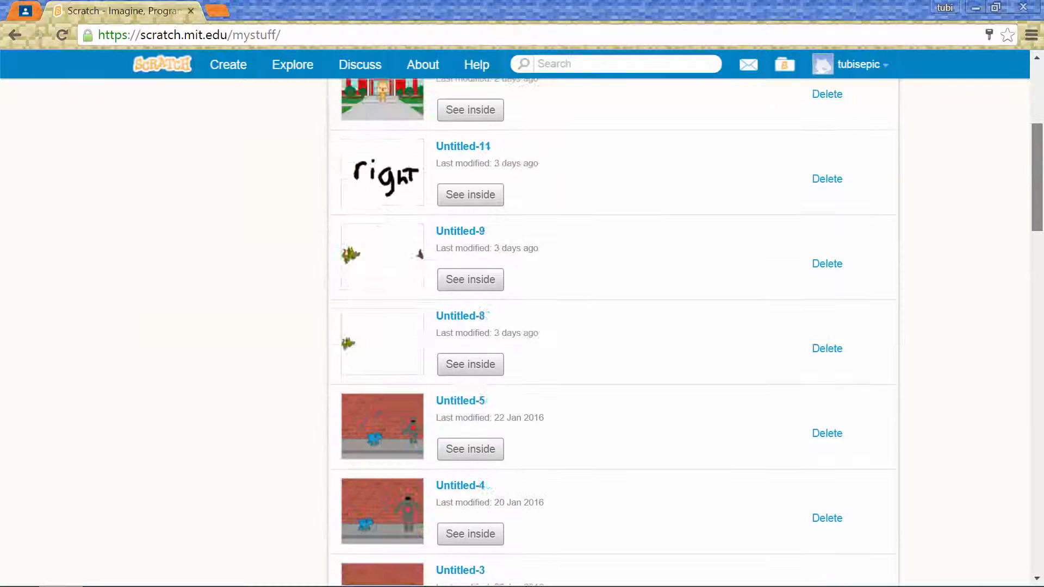
scroll("down", 3)
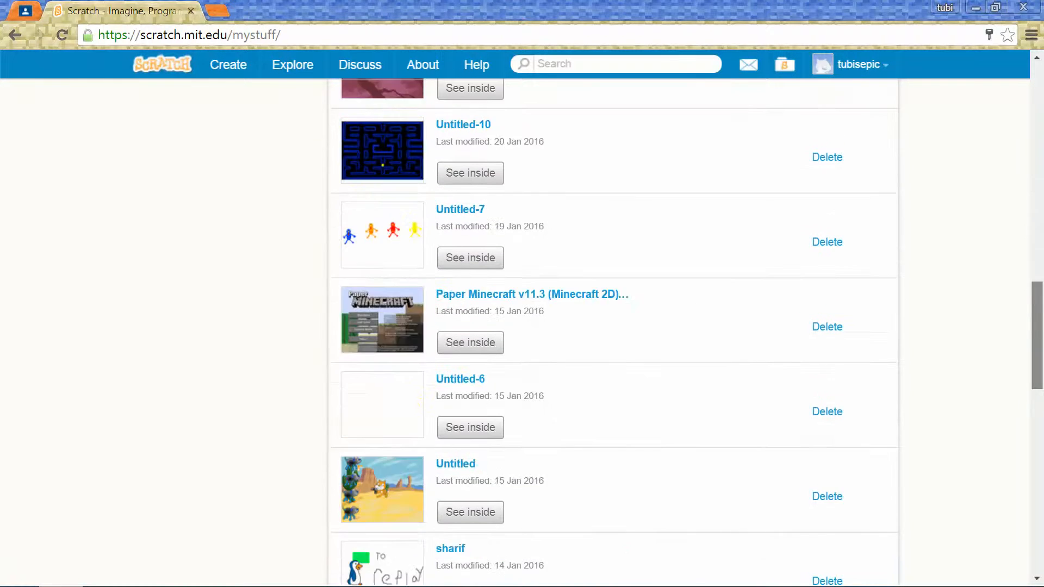
scroll("down", 3)
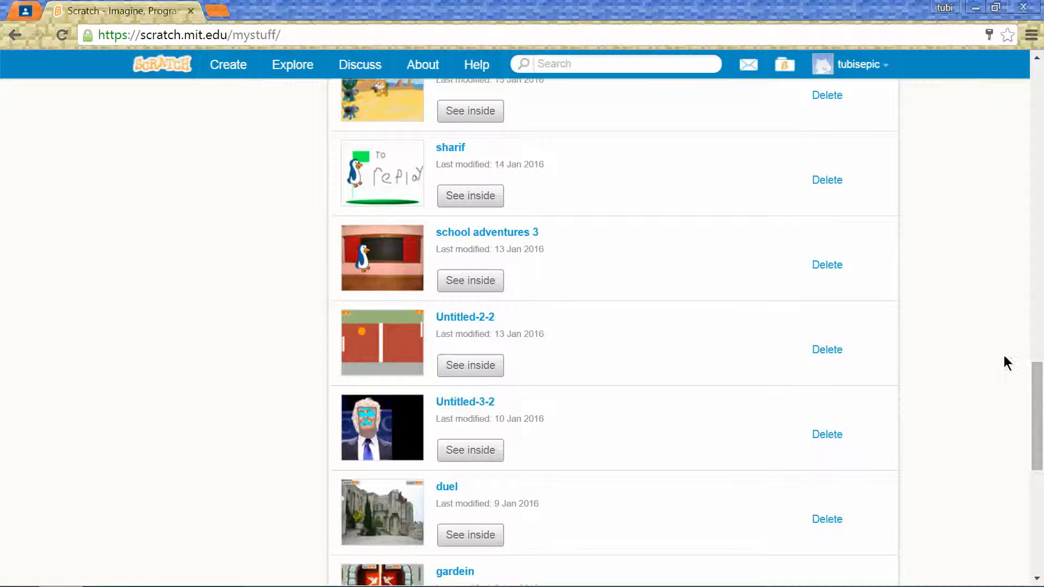
scroll("down", 3)
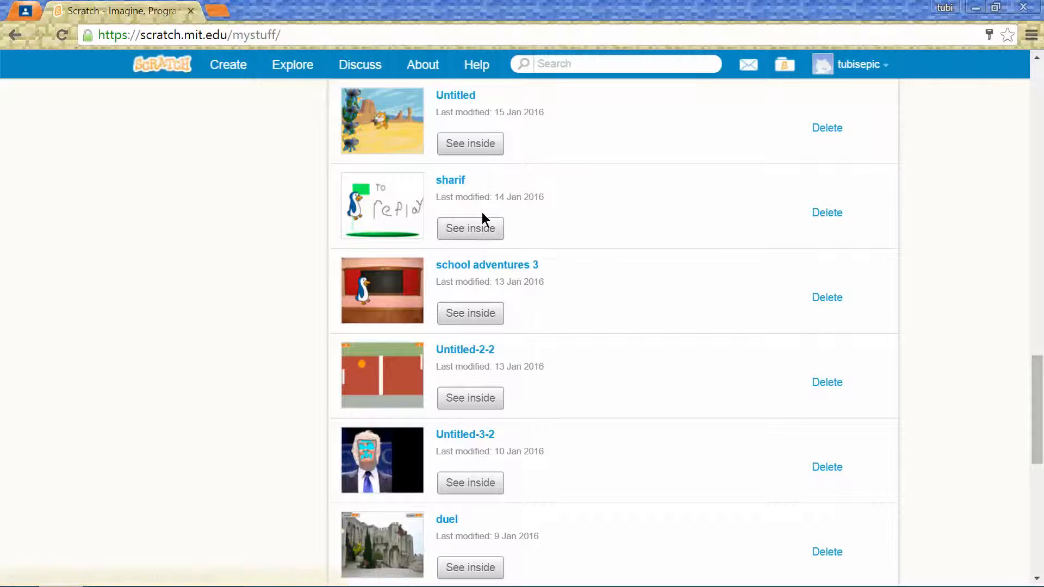
left_click(469, 228)
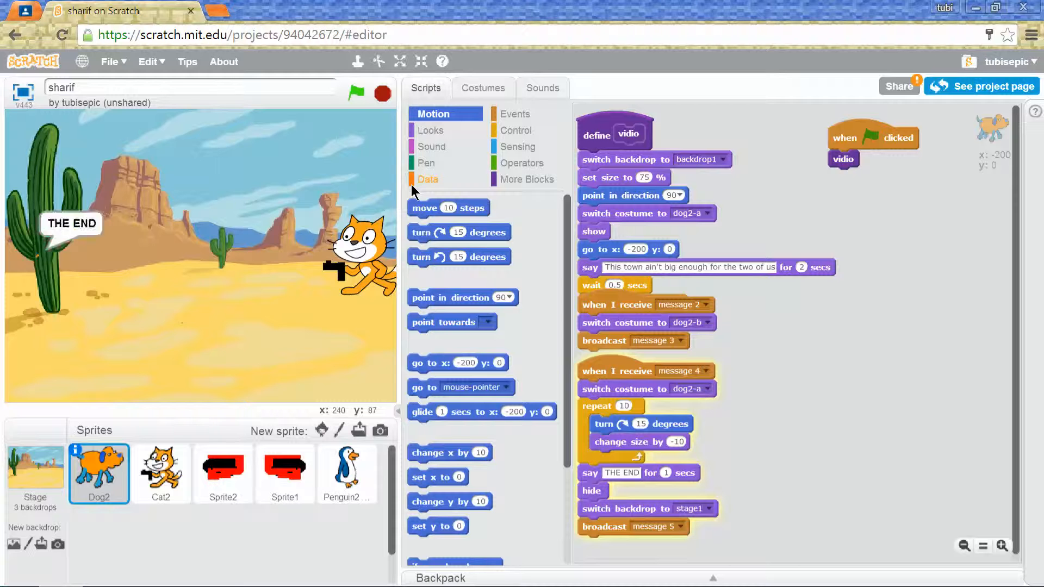
Let the sharif project run to its penguin stage scene, then stop it
left_click(355, 92)
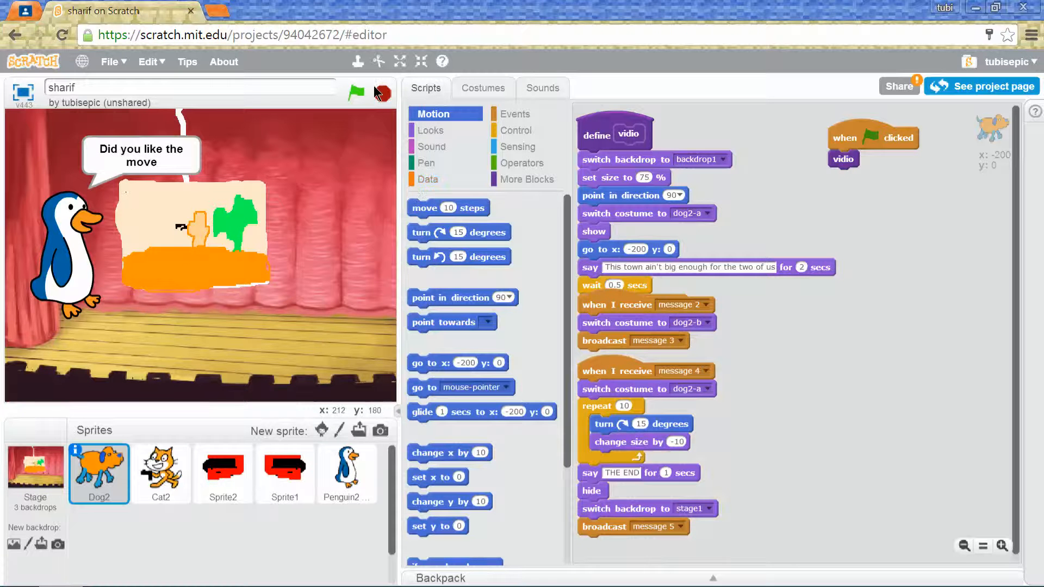
left_click(355, 93)
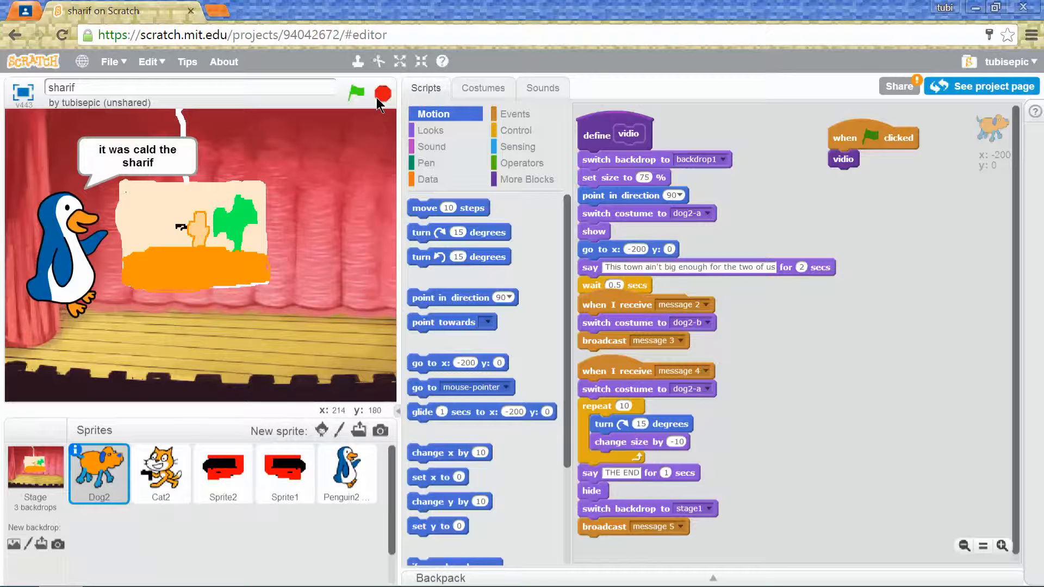
left_click(382, 94)
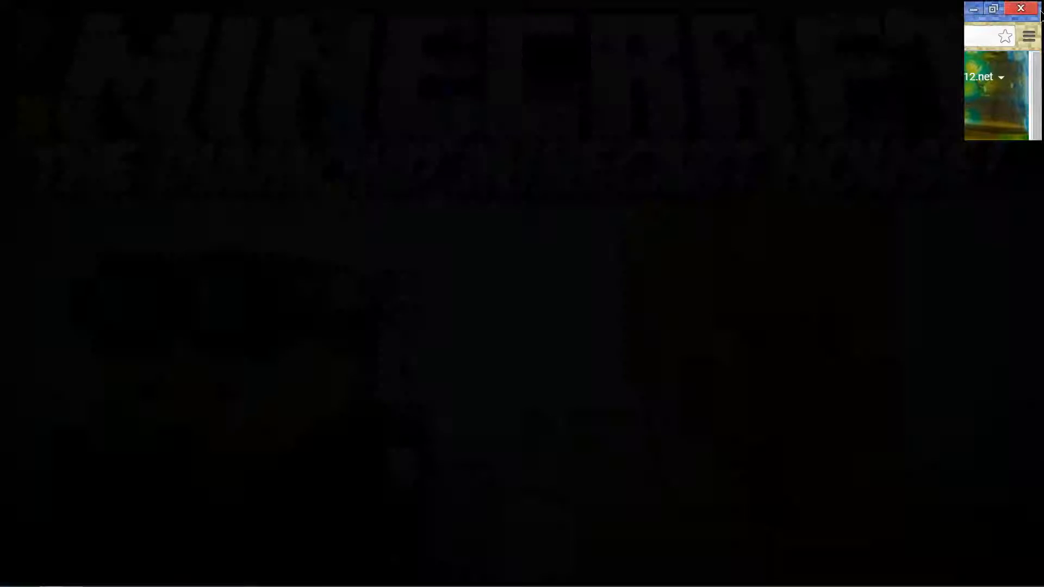
Close the Chrome window, returning to the Minecraft-wallpaper desktop
left_click(1020, 9)
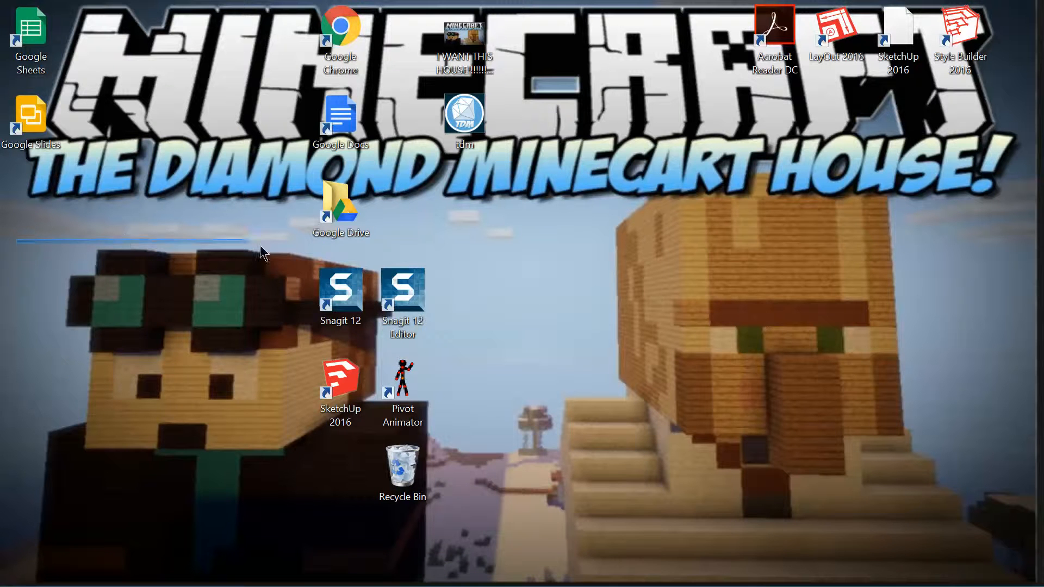
mouse_move(932, 474)
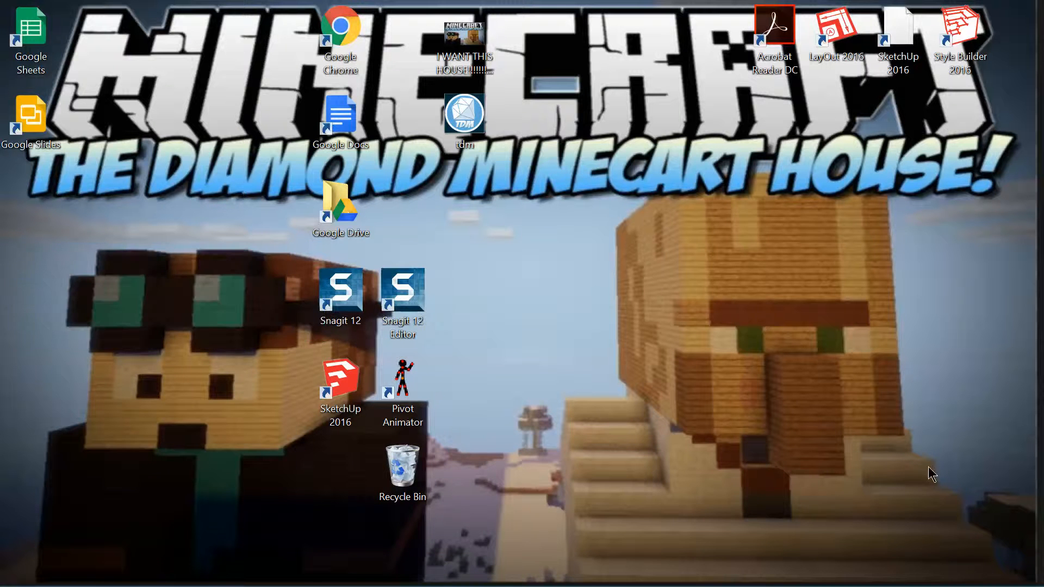
mouse_move(636, 171)
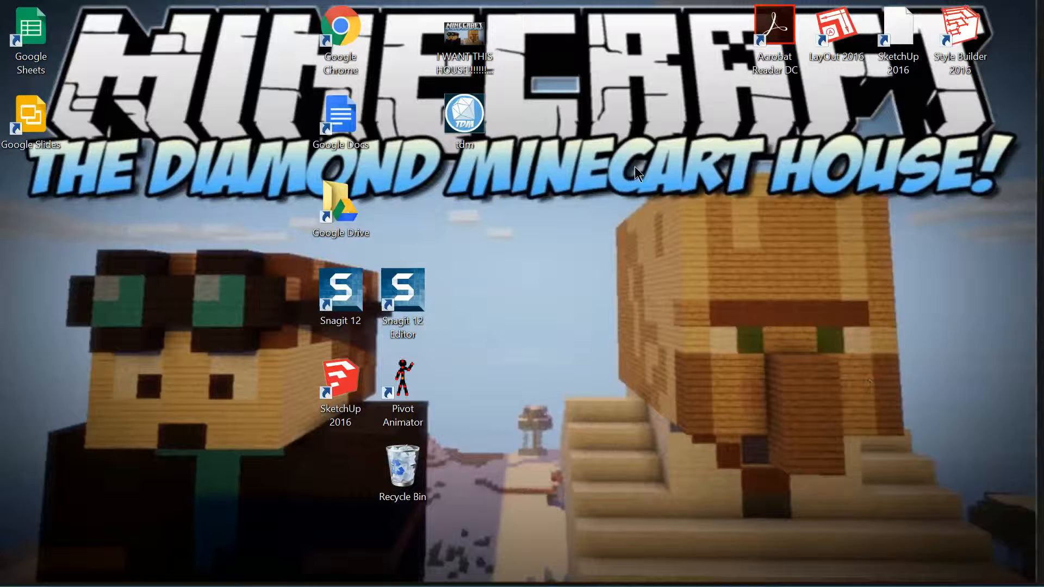
mouse_move(573, 7)
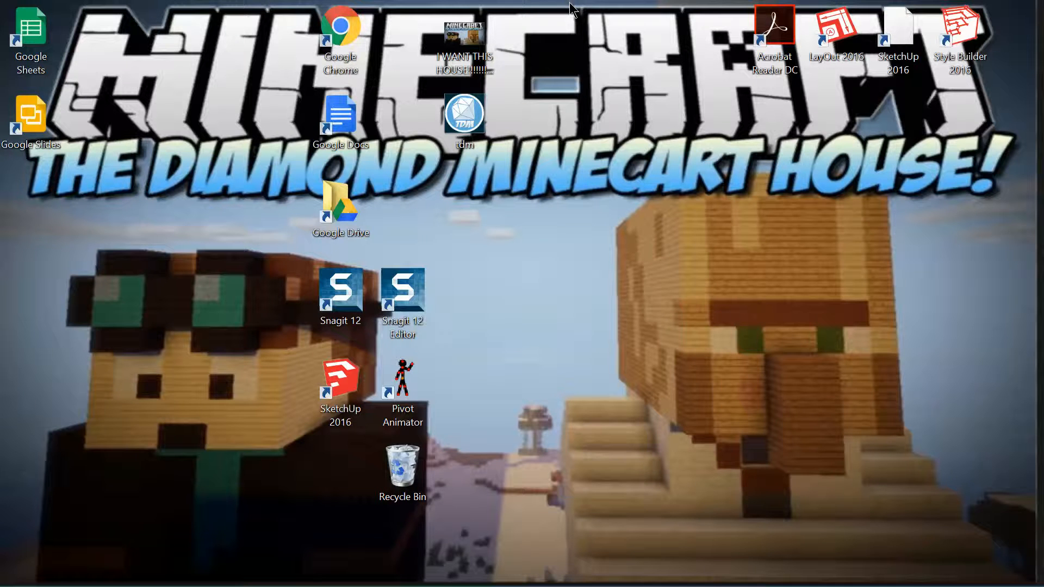